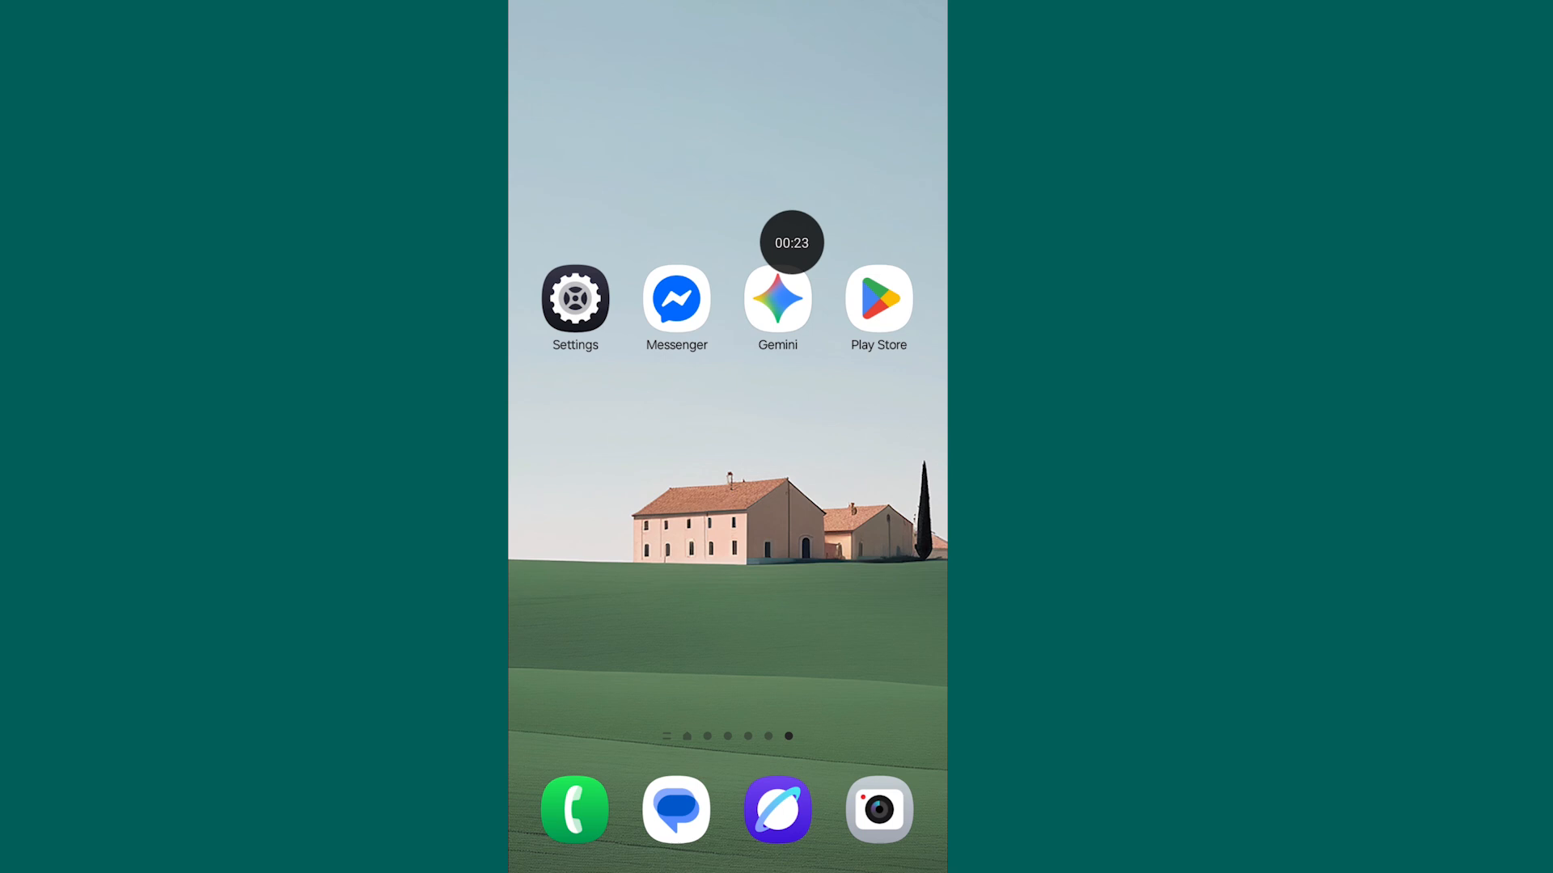
Clear Gemini's cached data from its App info Storage page, leaving 7.33 MB total and no cache.
click(778, 302)
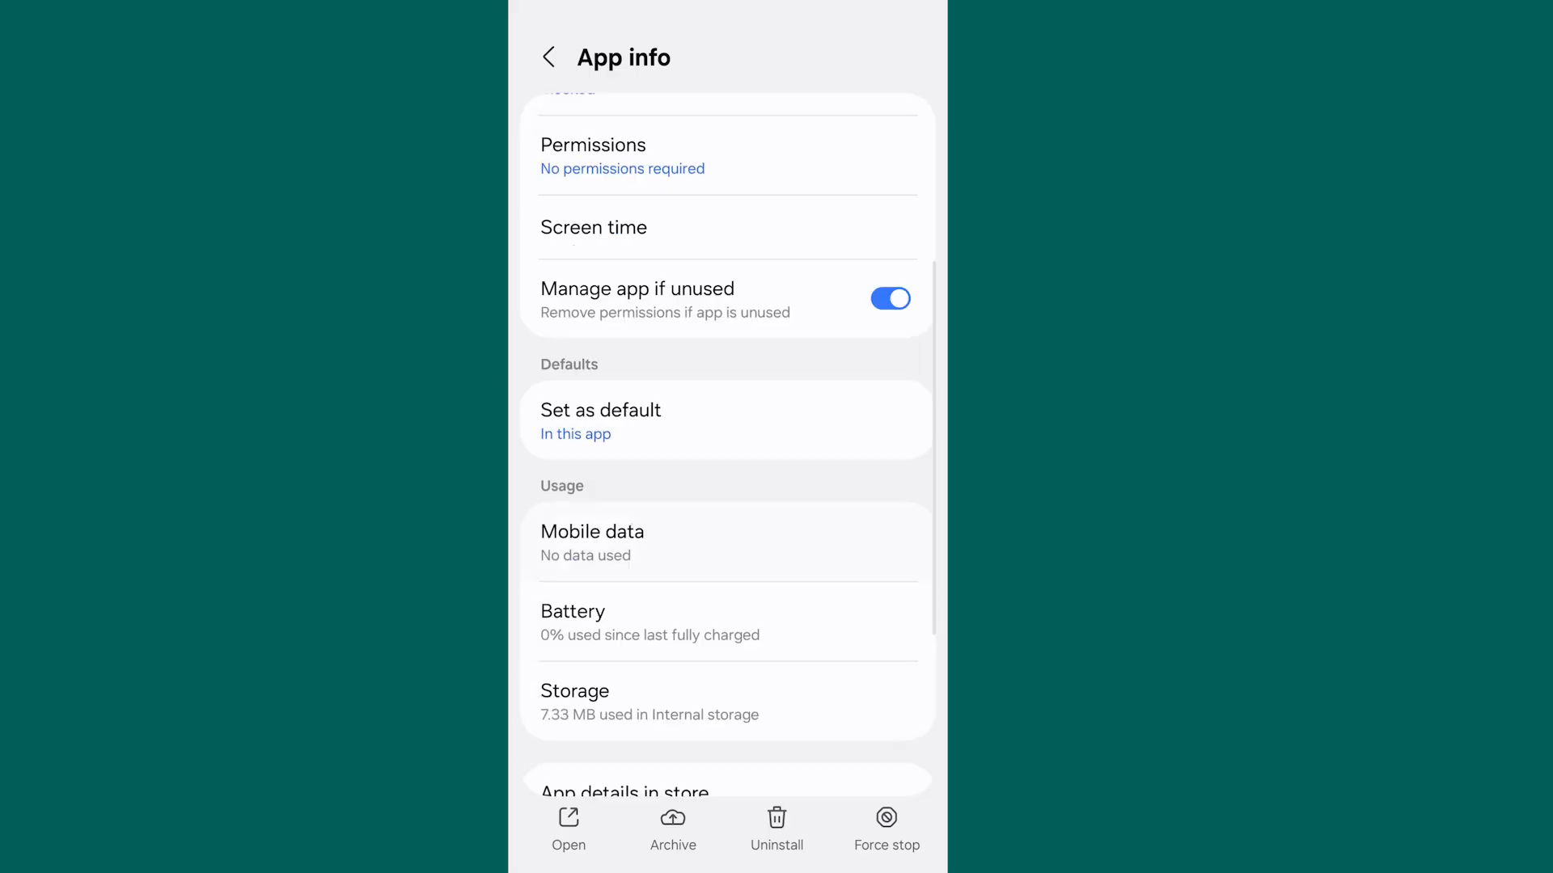
scroll(down, 3)
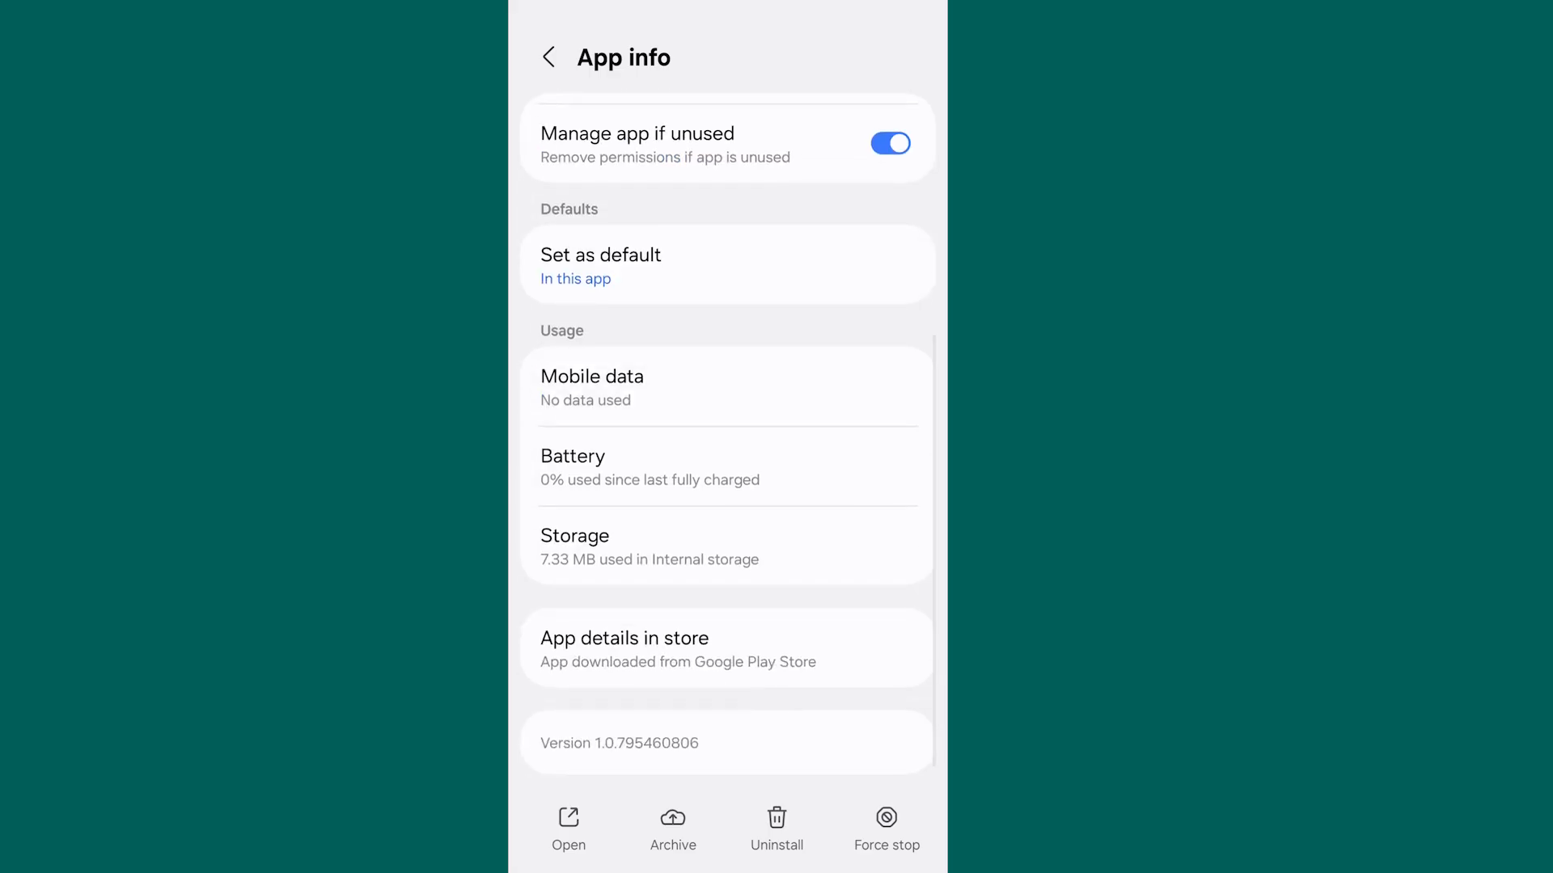
click(726, 546)
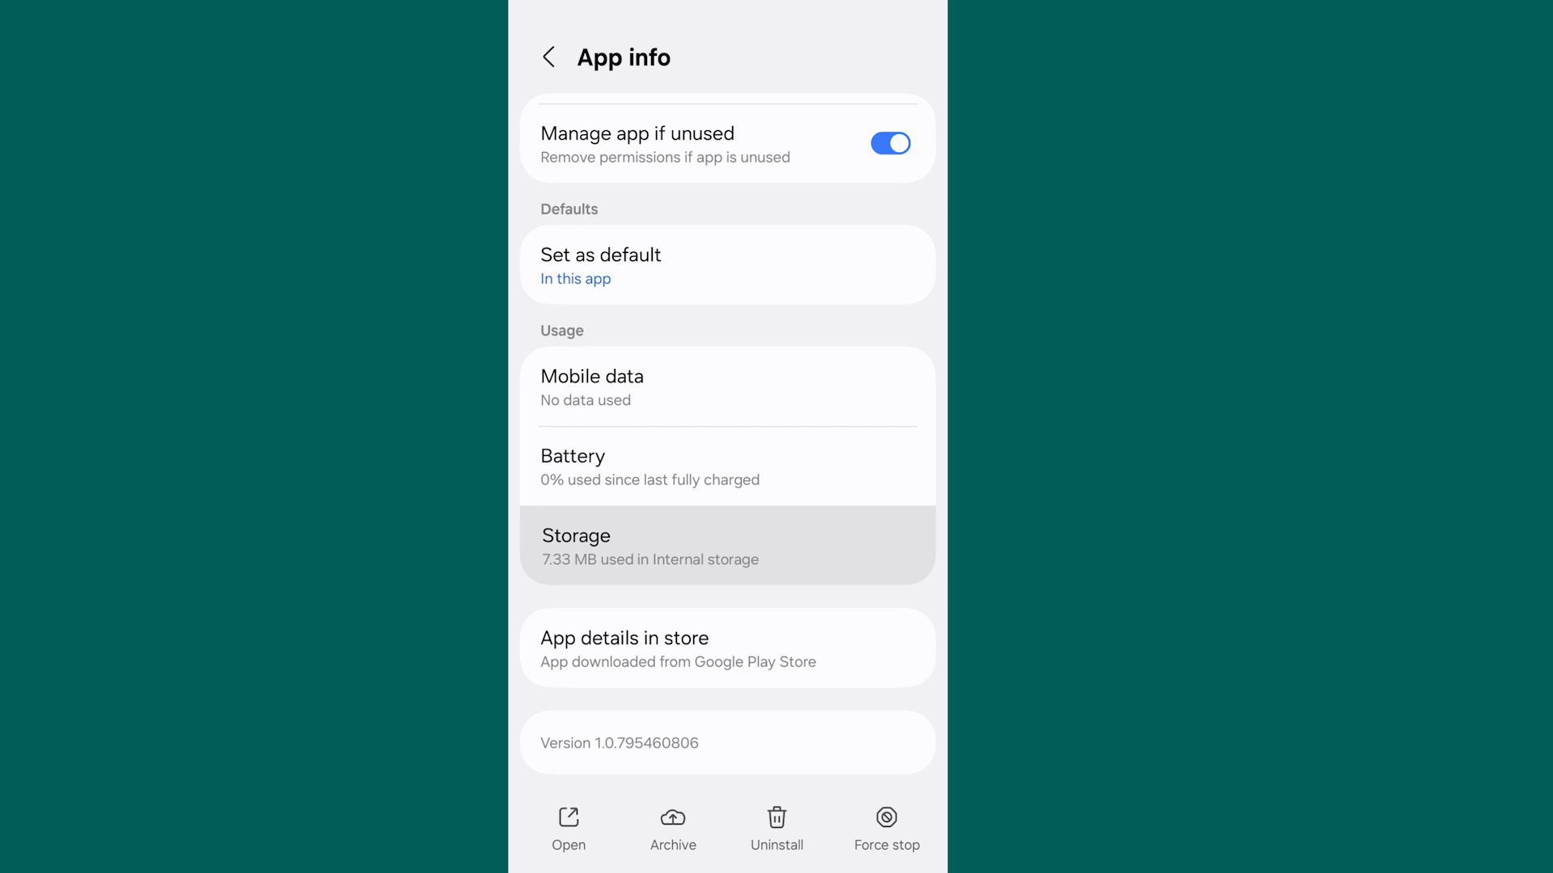
click(727, 545)
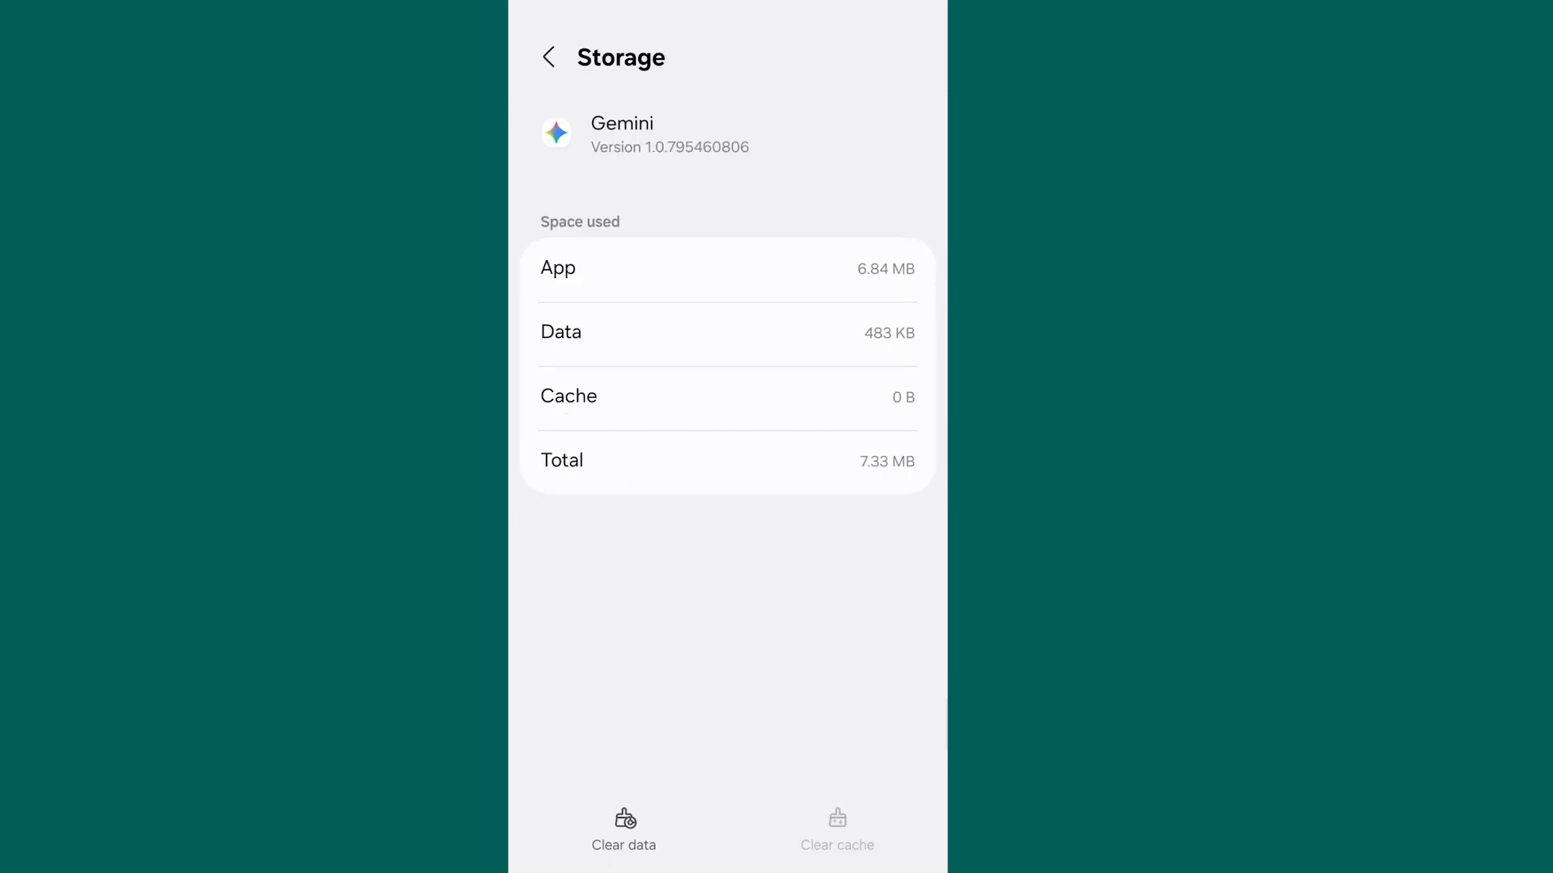
click(546, 57)
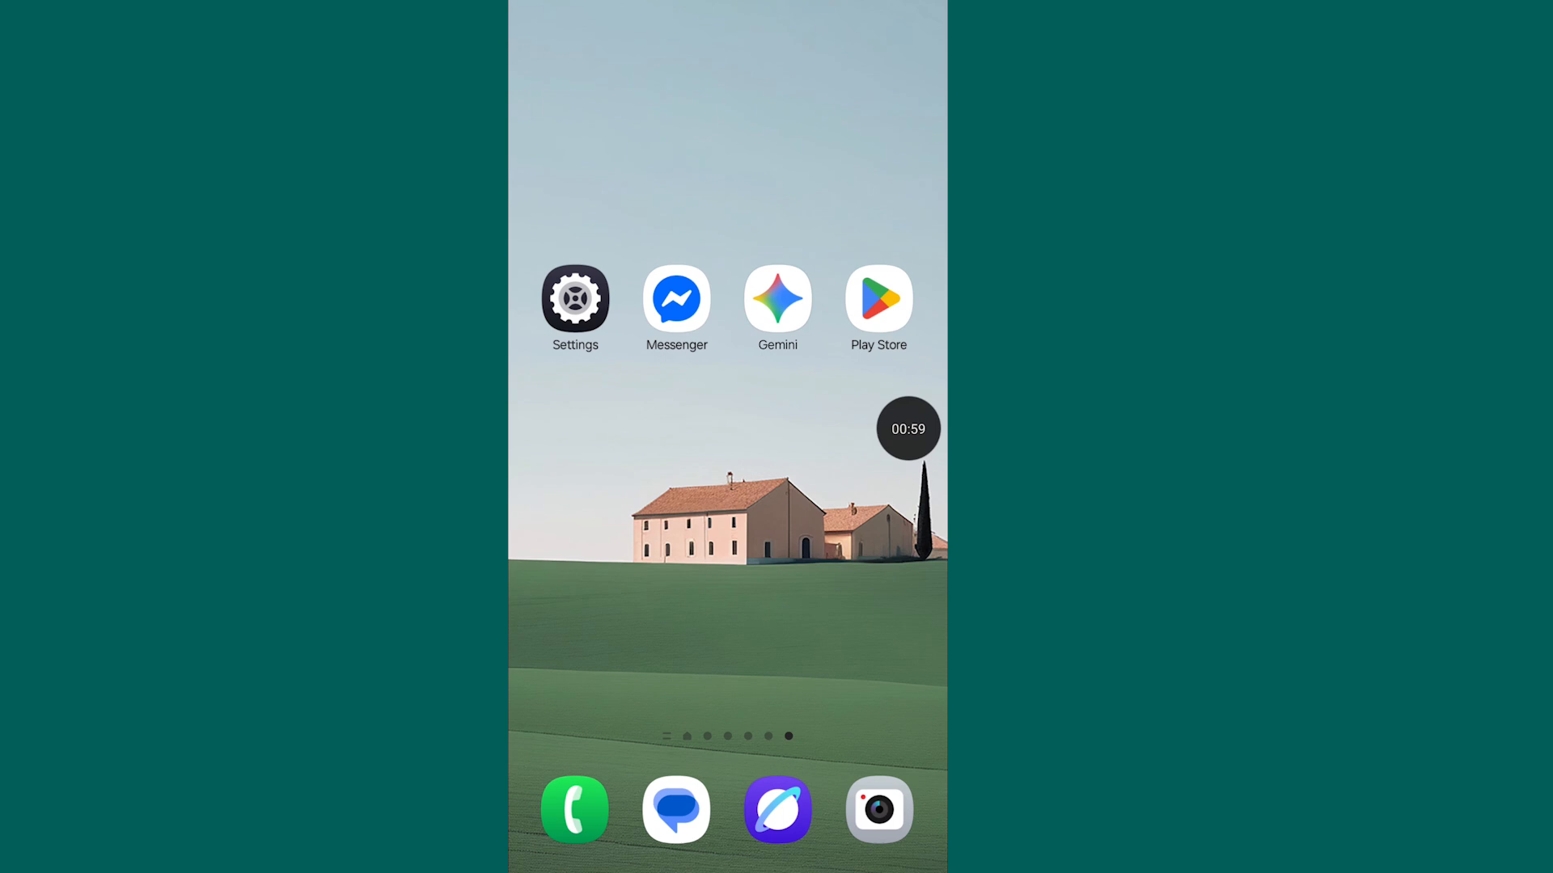
Look up Gemini in the Play Store via the recent 'gemini' search, then return home.
click(877, 300)
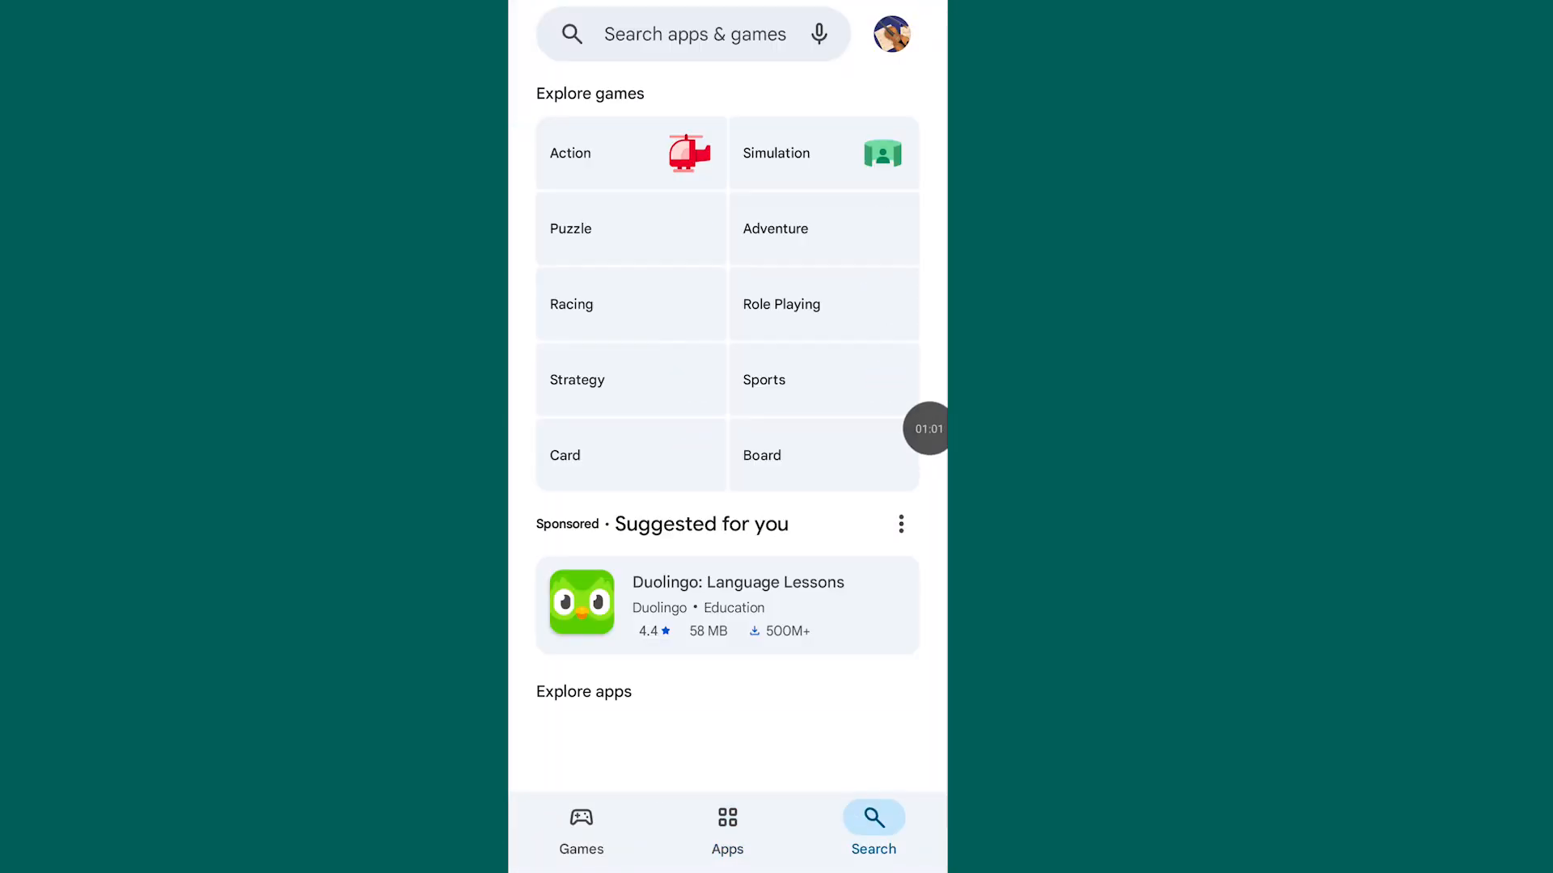
click(694, 32)
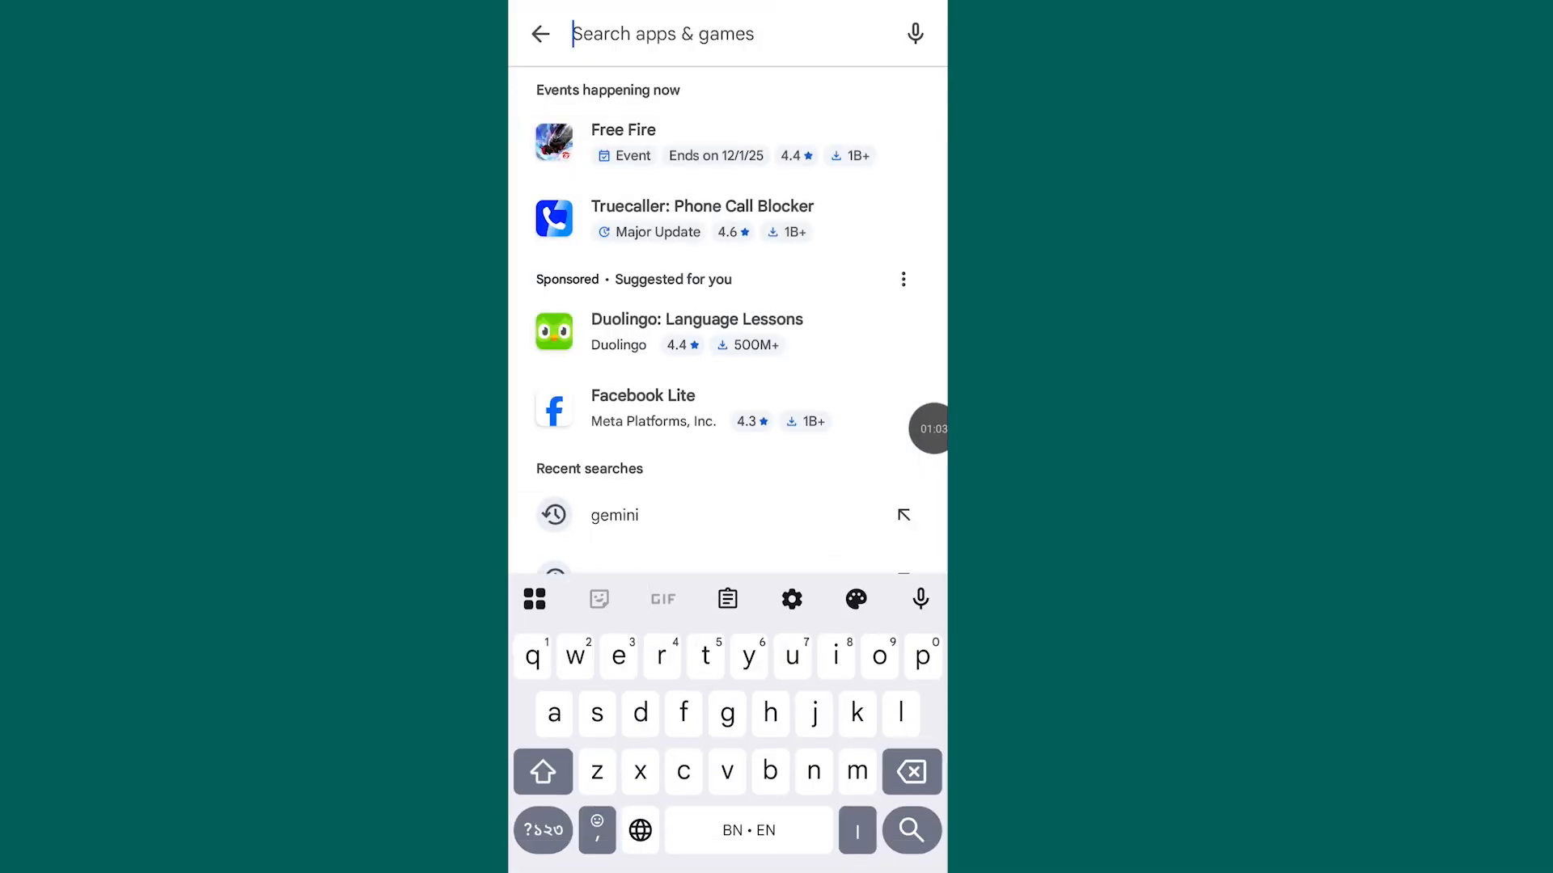
click(614, 514)
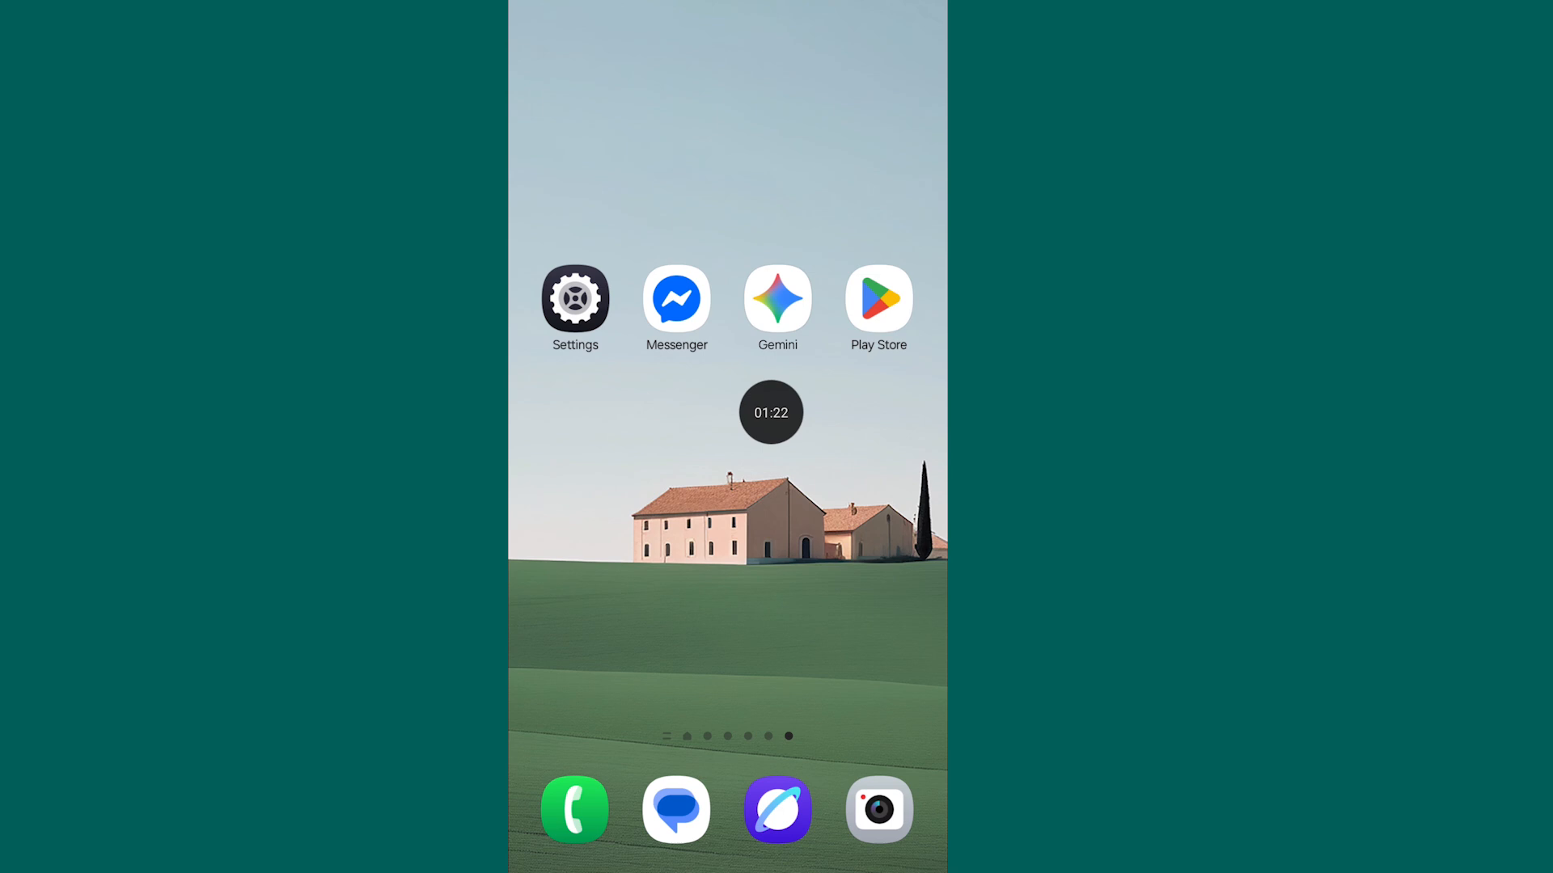
Launch Gemini and reach the Send feedback to Google form from the account menu.
click(778, 298)
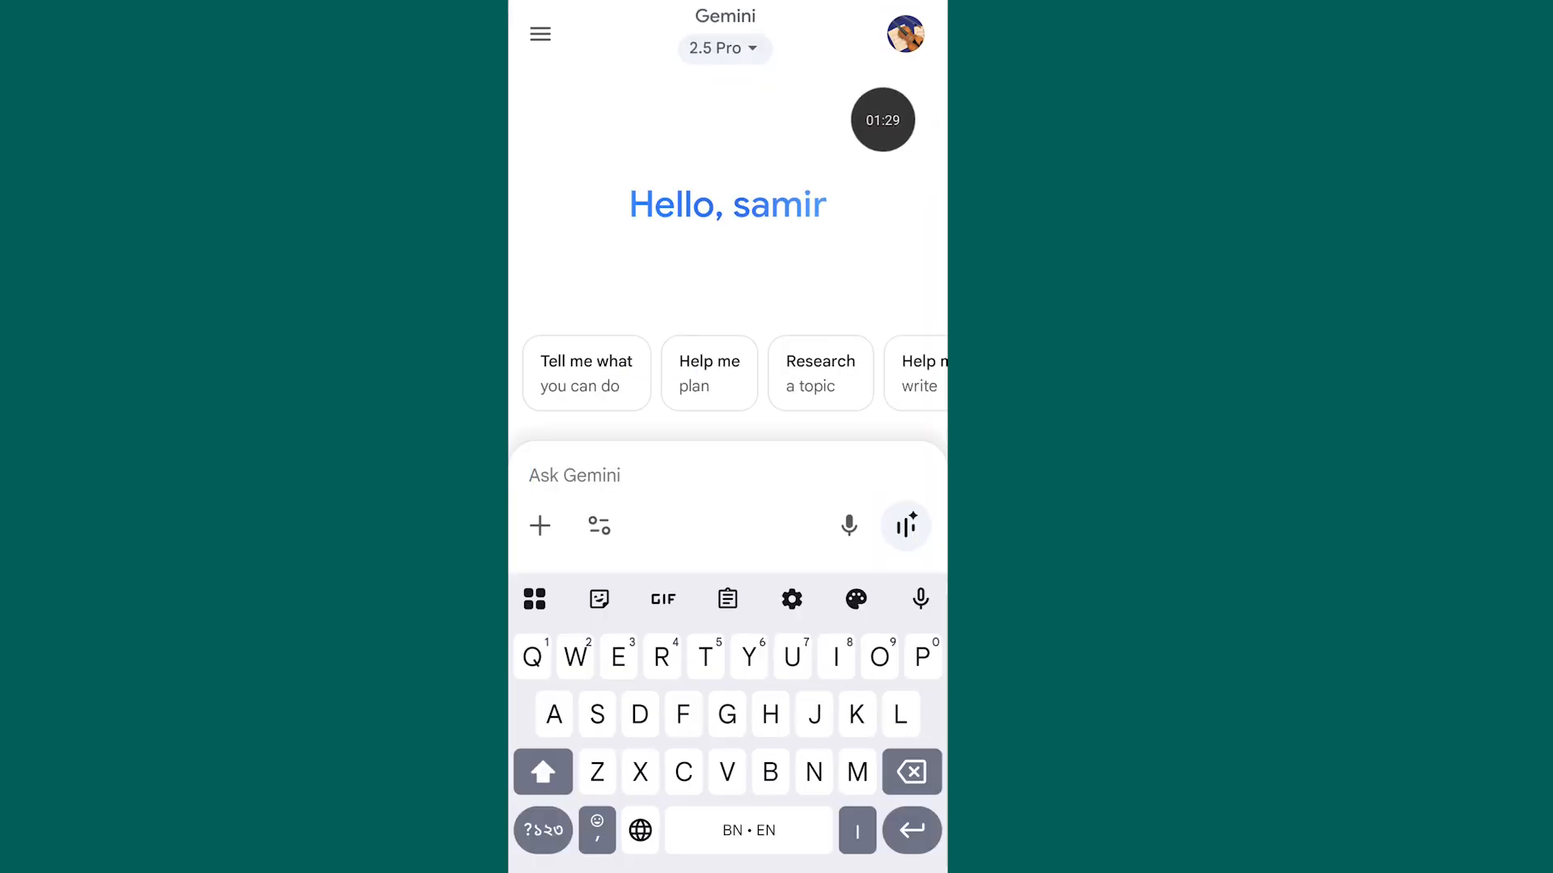
click(902, 34)
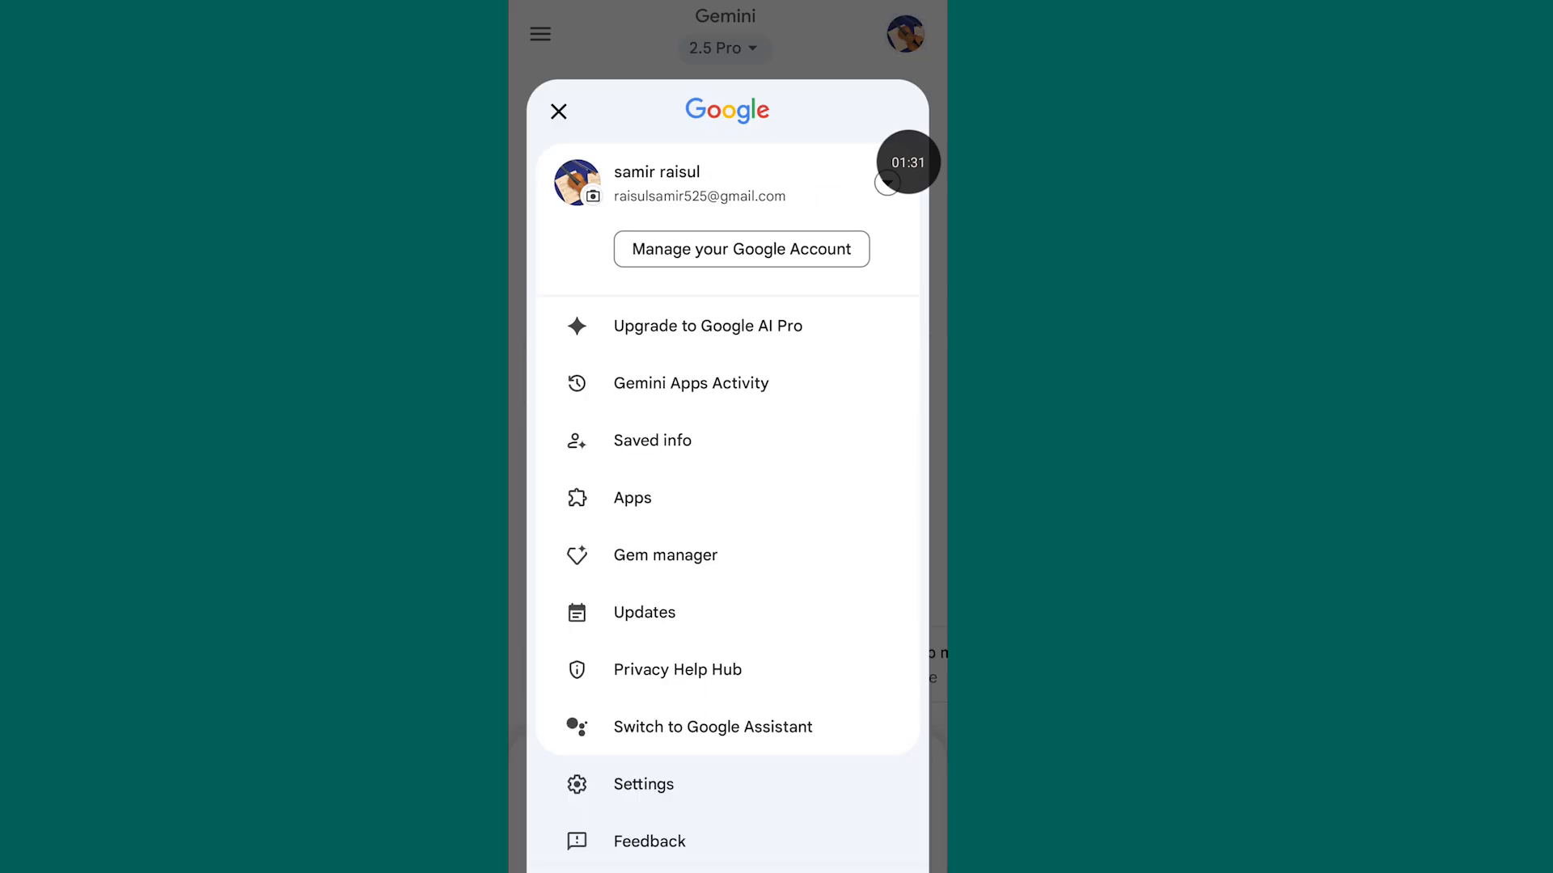
scroll(down, 3)
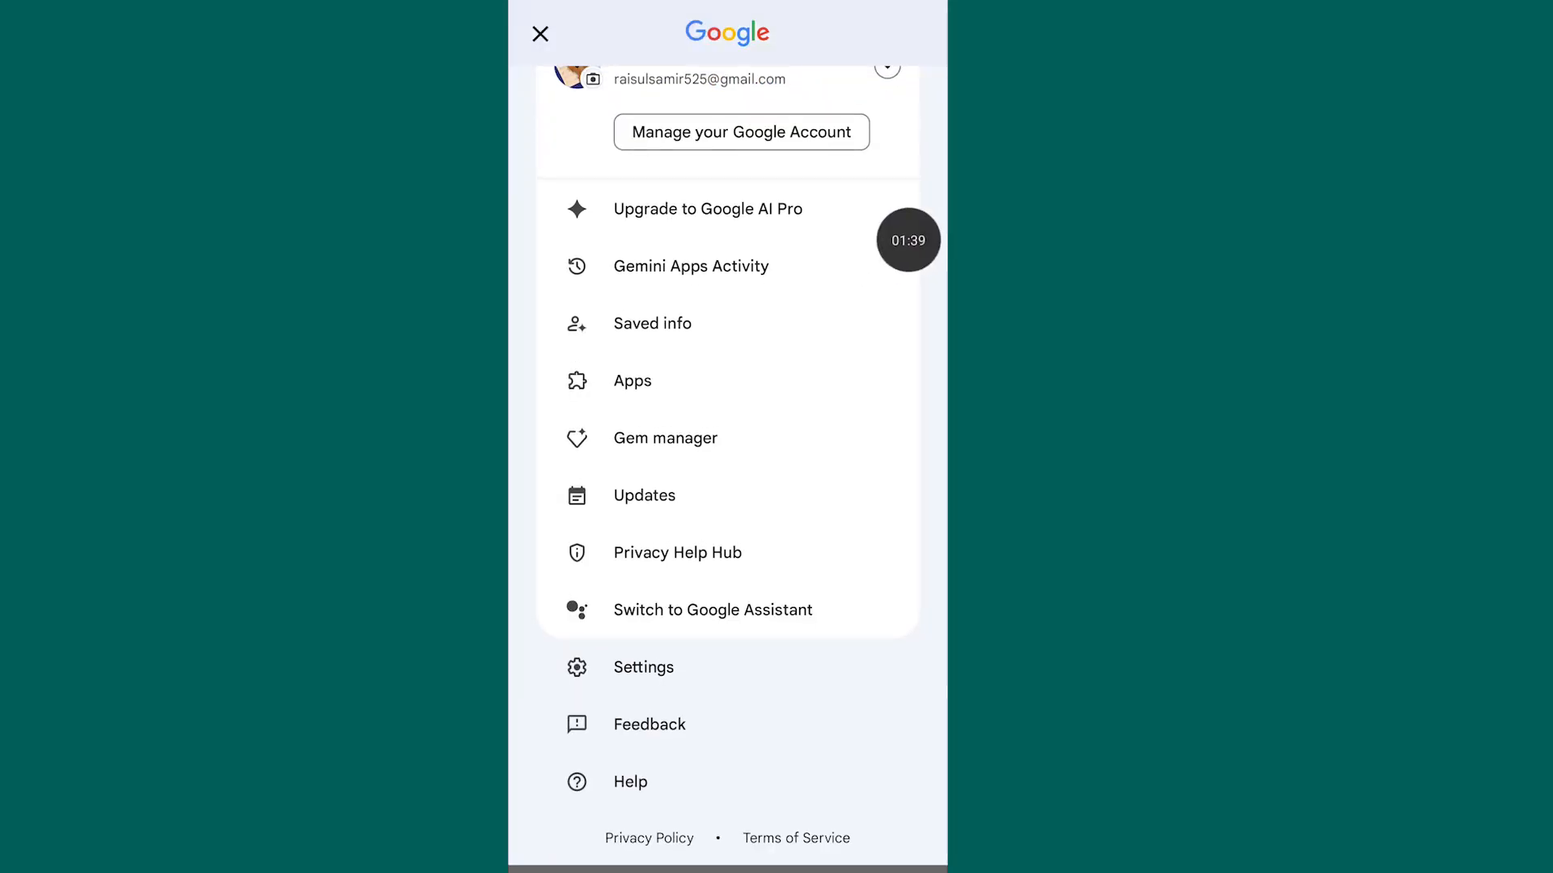
click(650, 725)
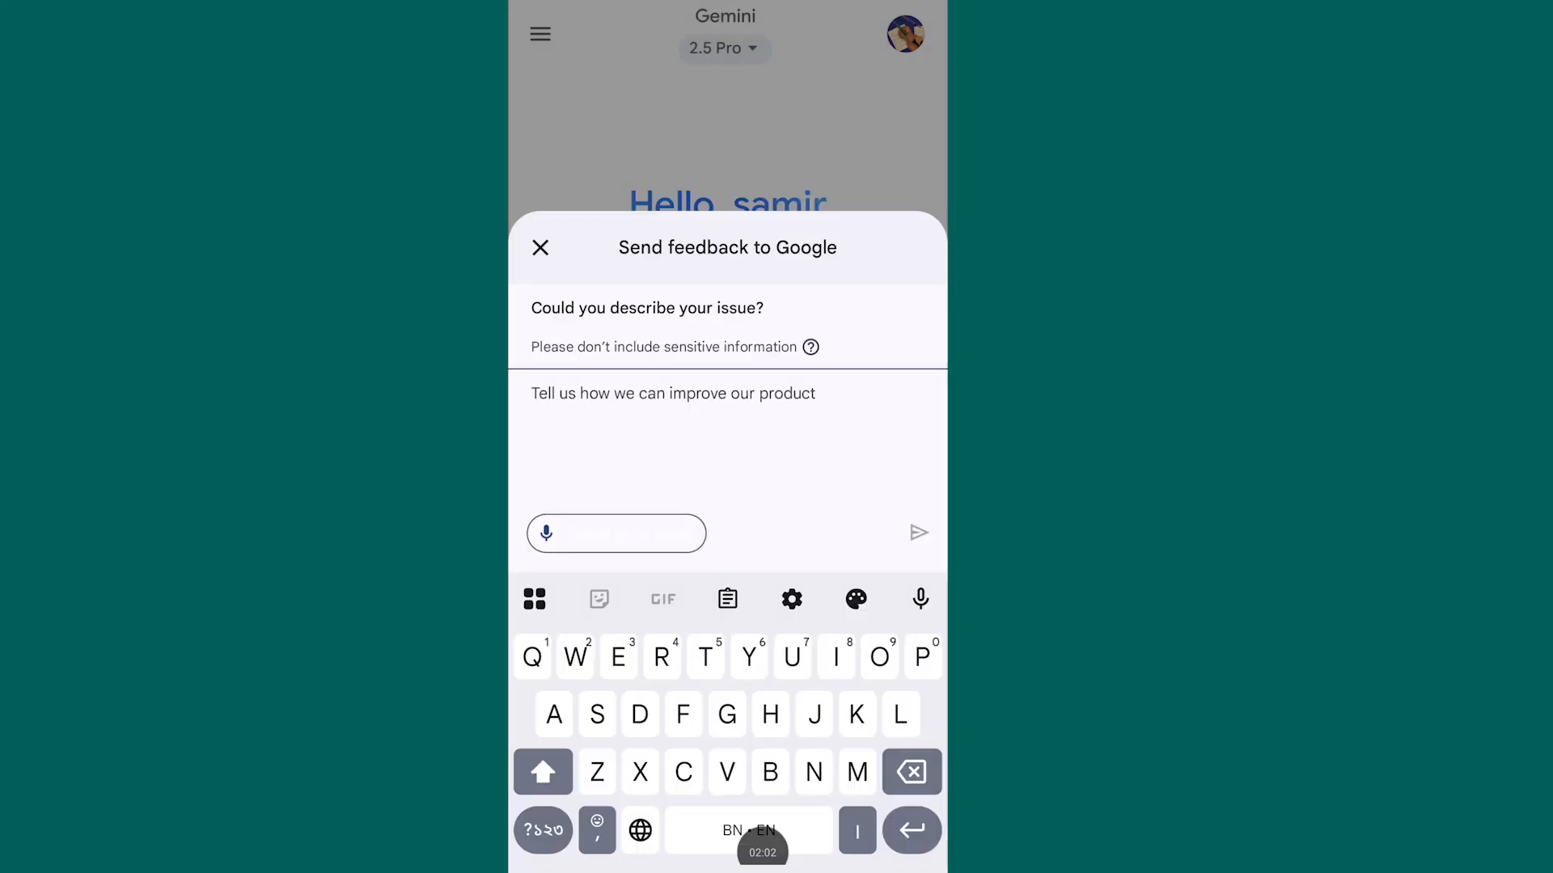
Submit the feedback note 'Hi gemini support team' and return to the Ask Gemini screen.
text(Hi gemini support team)
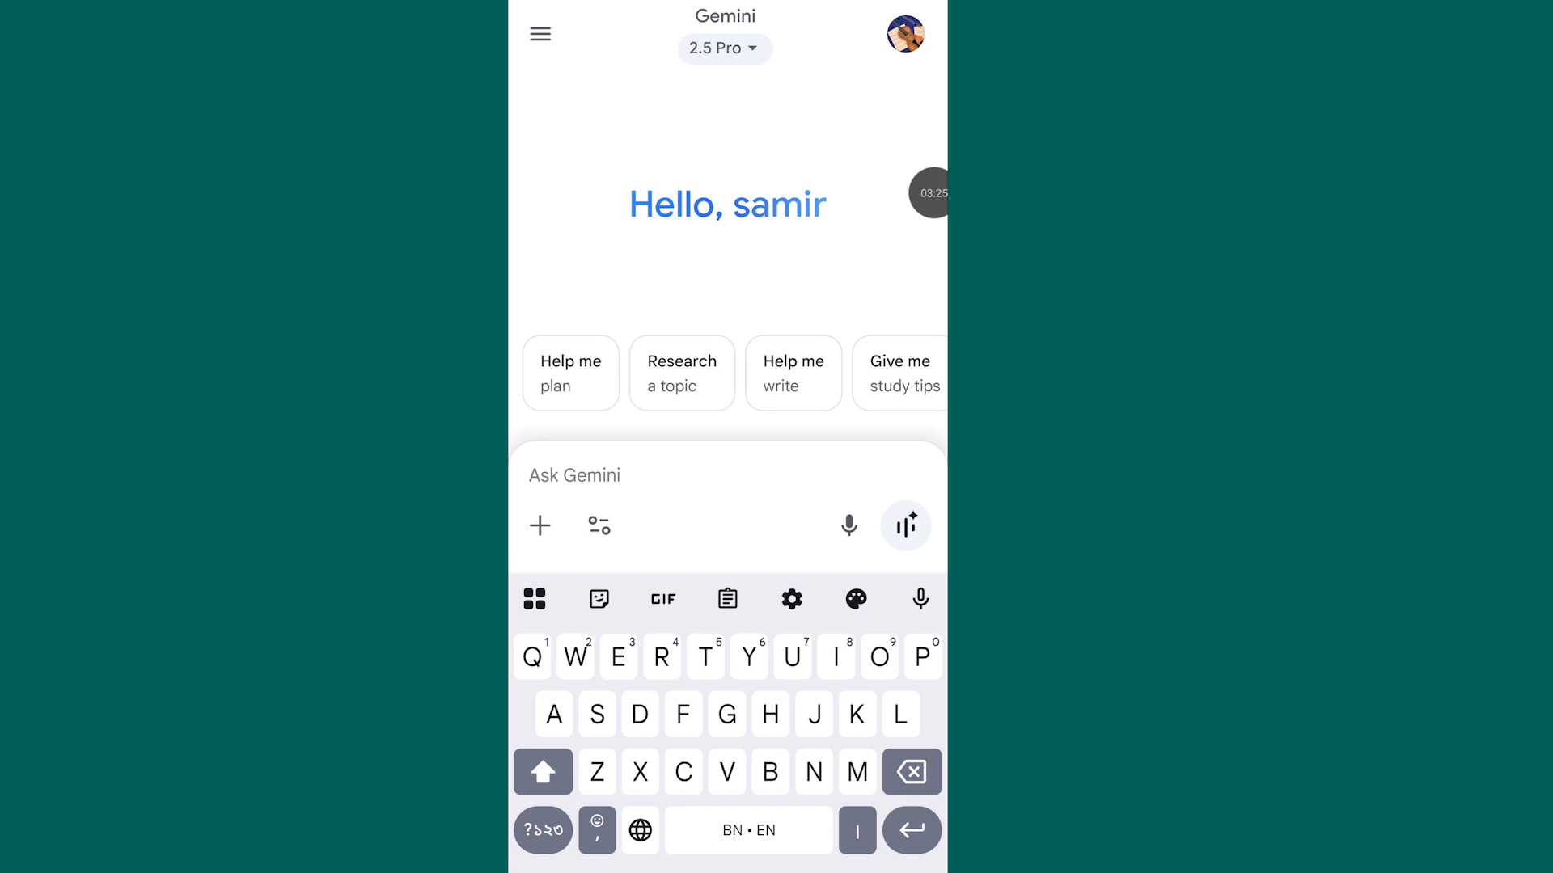
Open the 'Election Vote Calculation' chat from the Recent list.
click(540, 34)
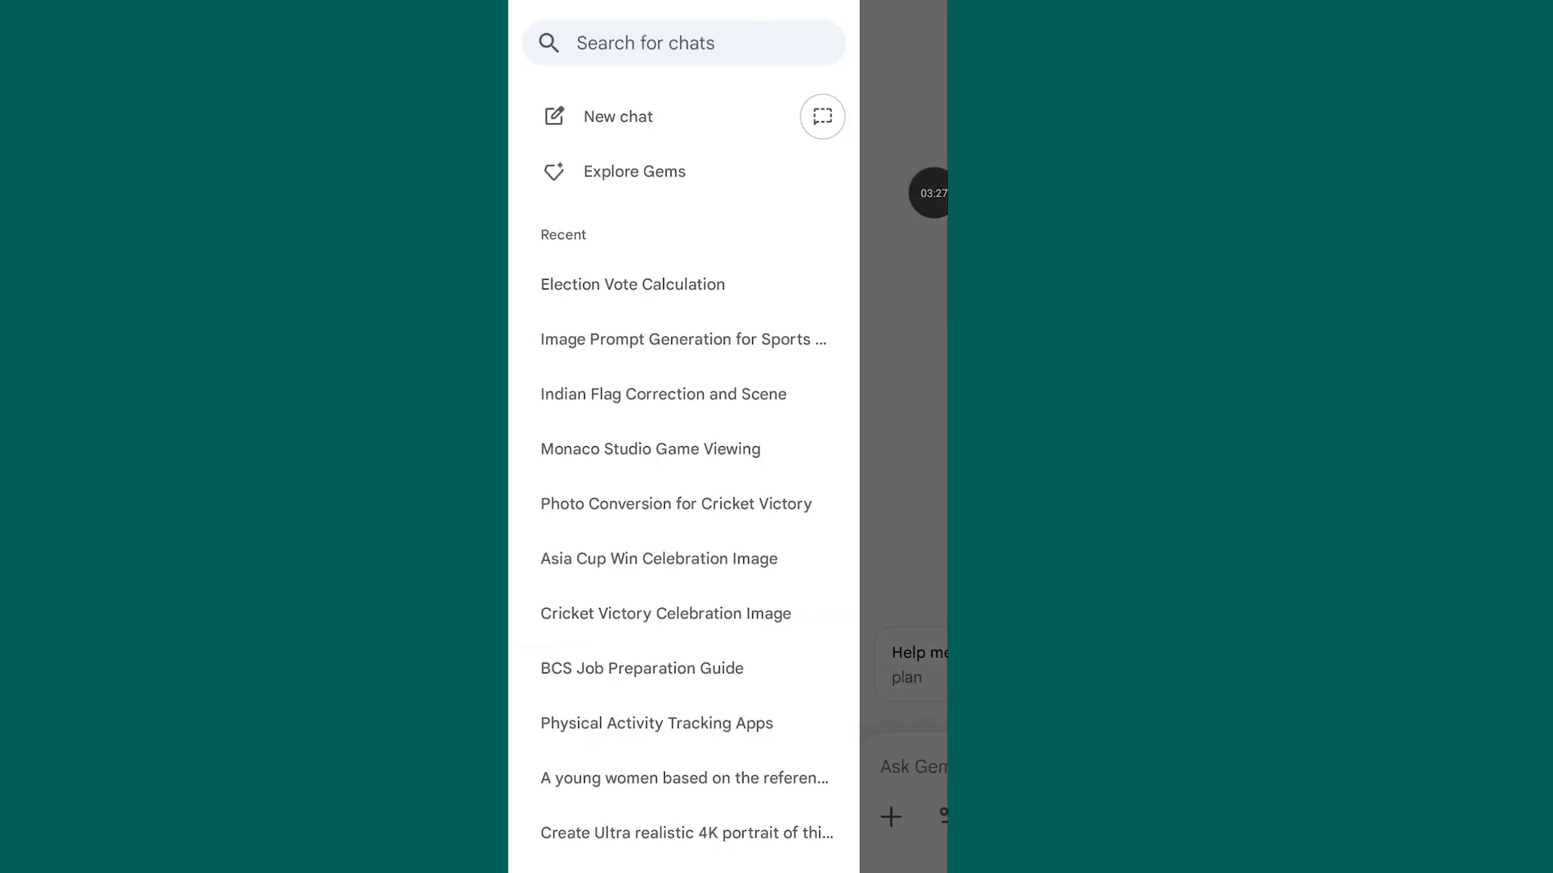
click(632, 285)
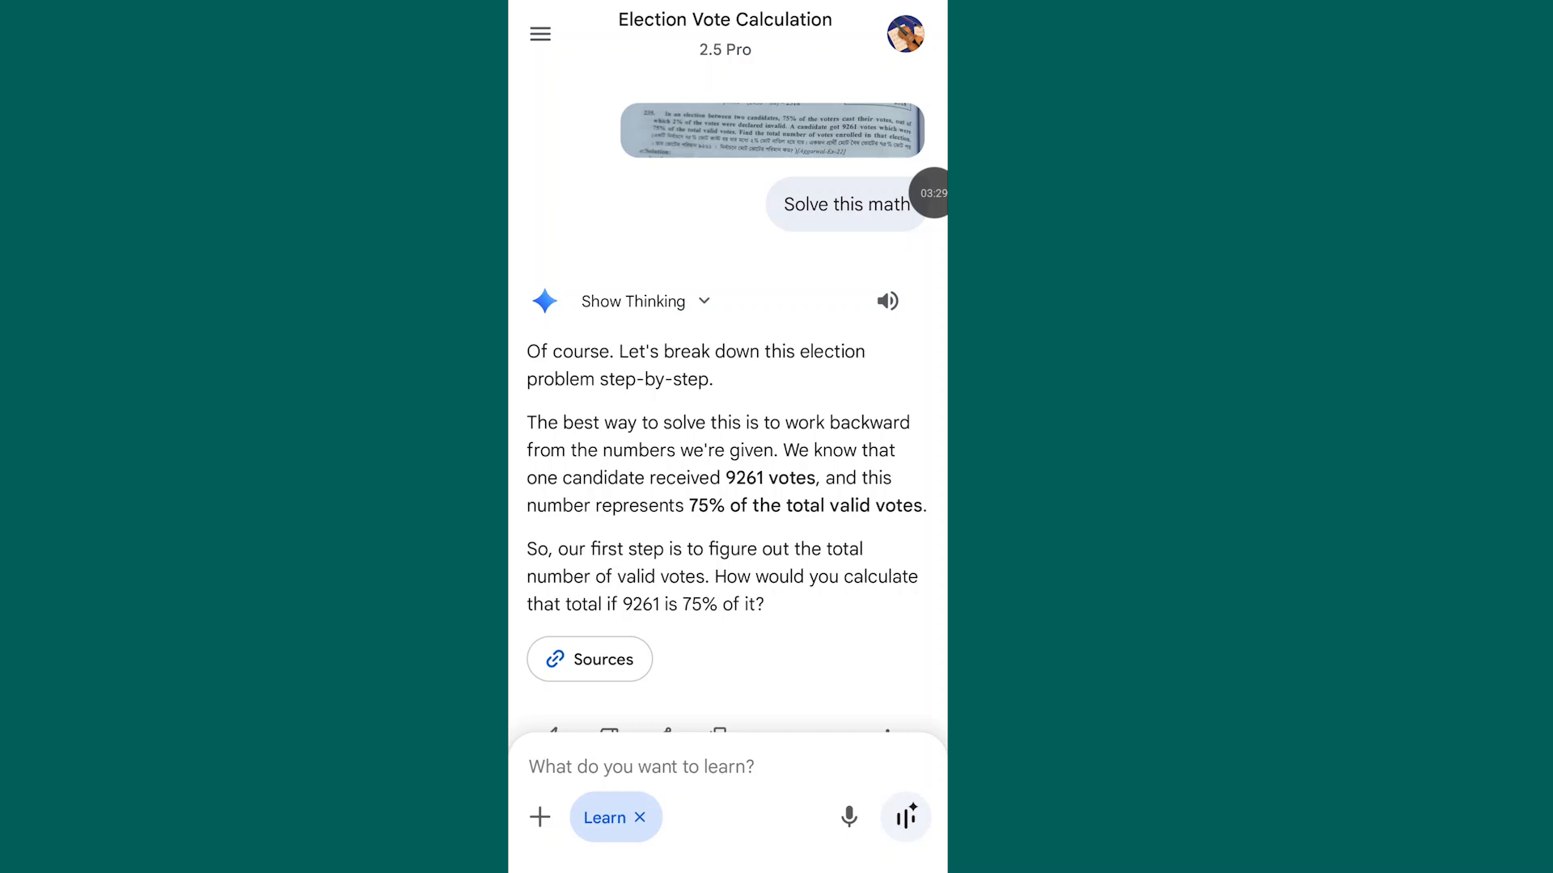